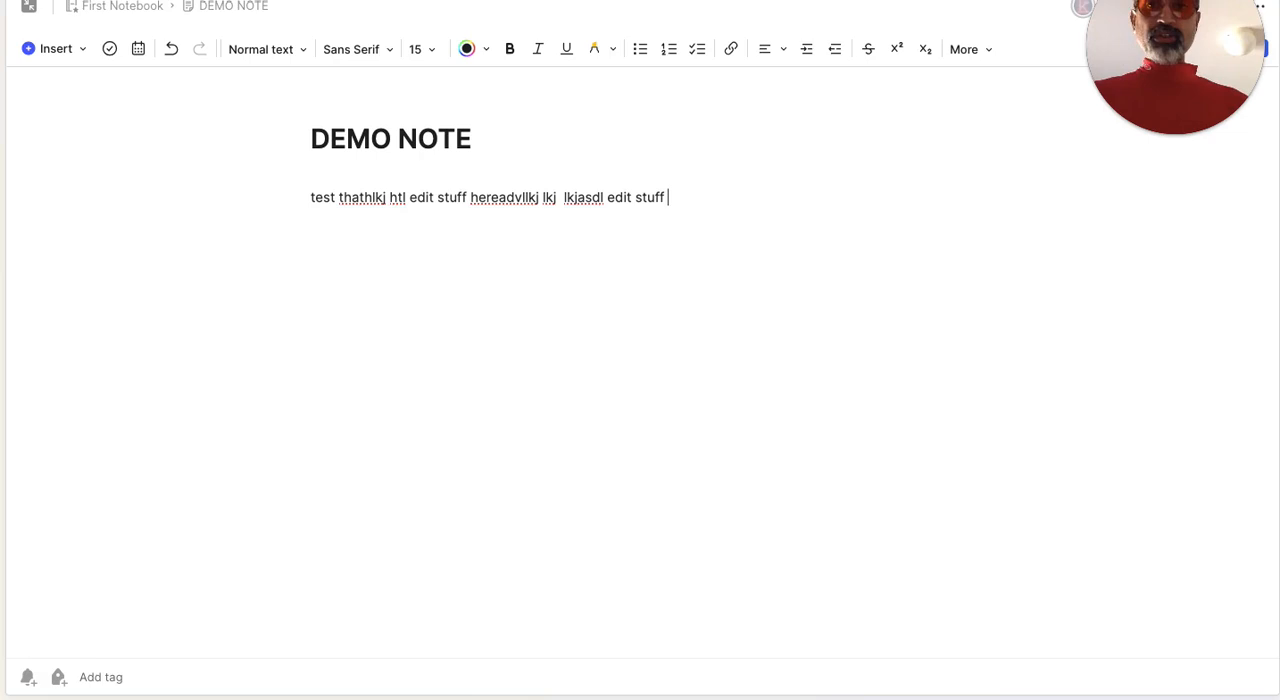
Append the test characters 'lkd' to the end of the DEMO NOTE body line.
{"action": "type", "text": "lkd"}
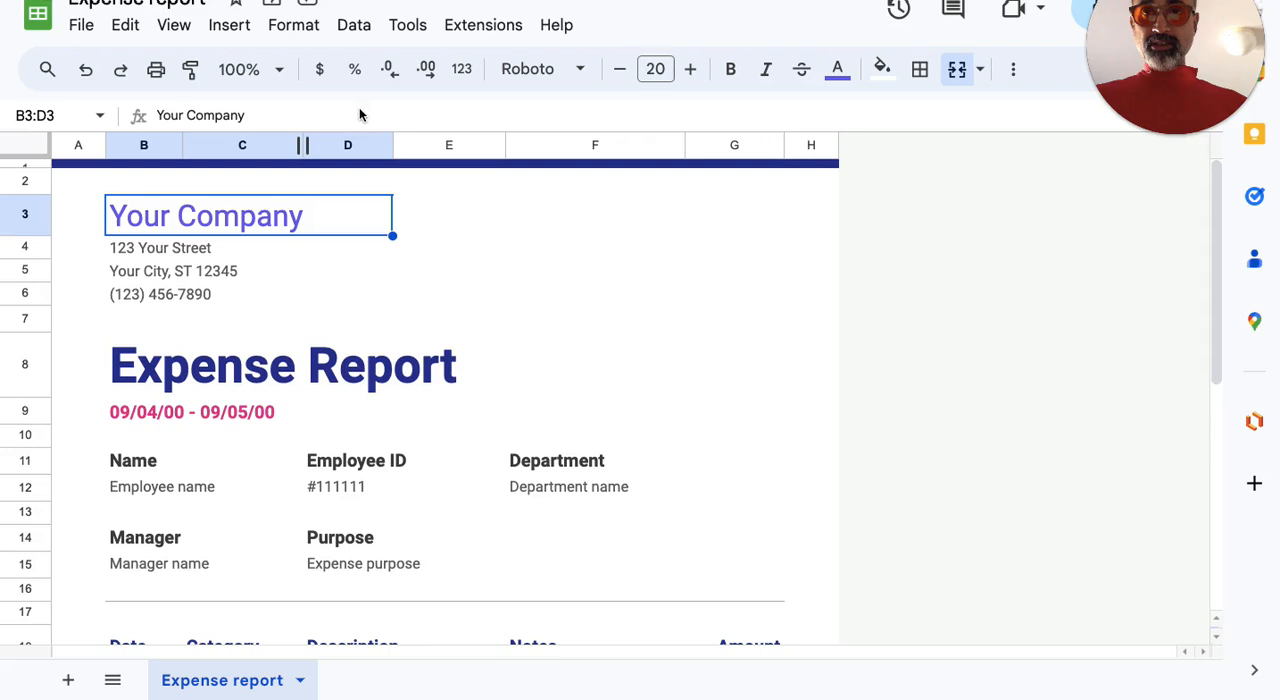
Add the test characters 'ddd' to the Employee ID value (#111111) in the Expense Report.
{"action": "left_click", "coordinate": [404, 488]}
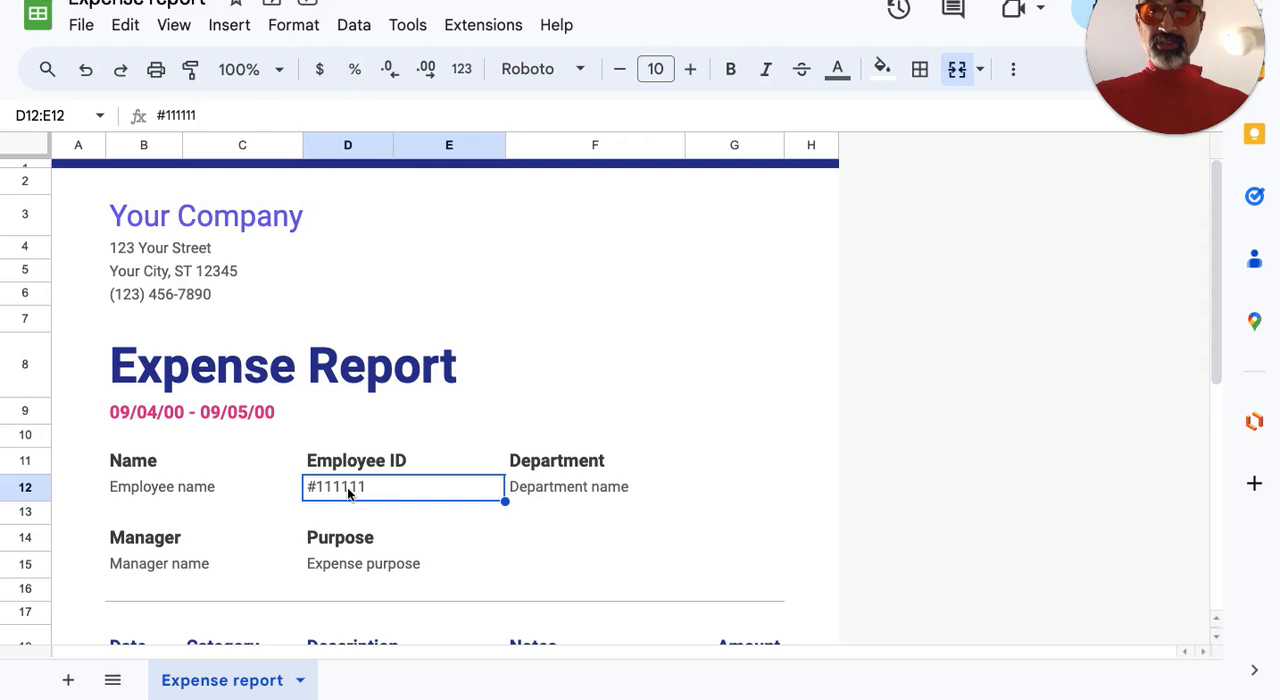
{"action": "type", "text": "ddd"}
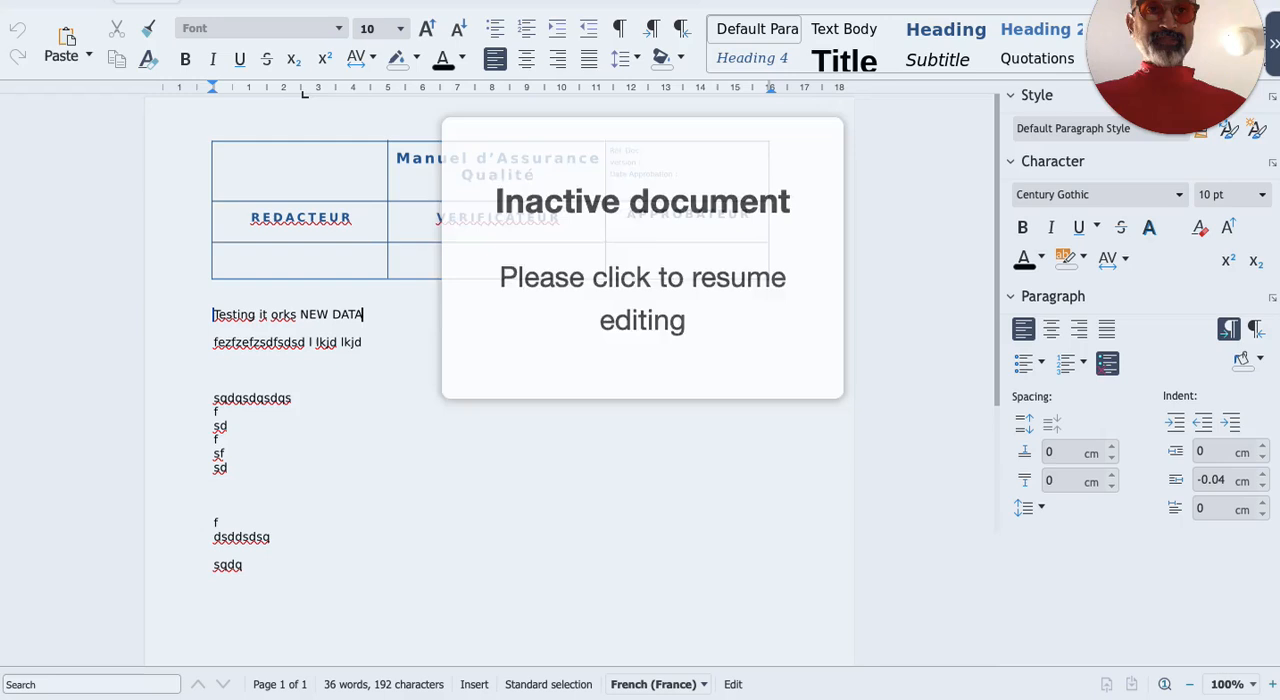
Reactivate the inactive quality manual and add 'lkid' after the NEW DATA line.
{"action": "left_click", "coordinate": [640, 276]}
{"action": "type", "text": " lklkj"}
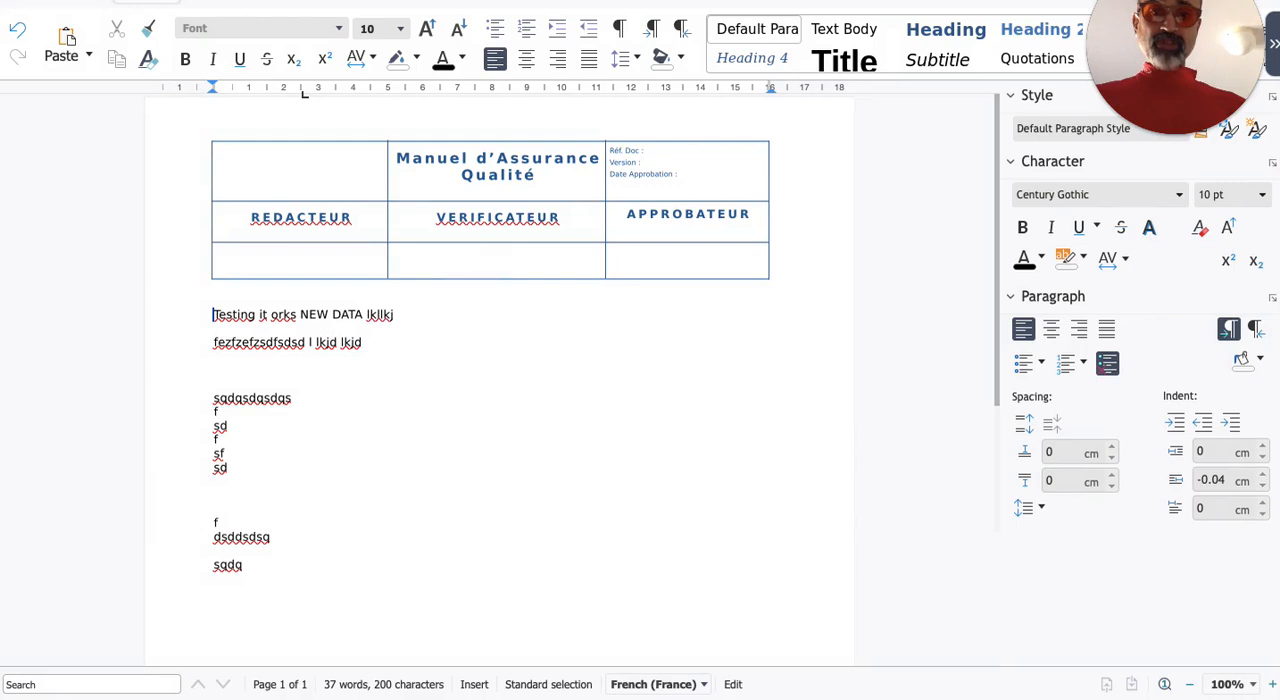
{"action": "type", "text": "lkid"}
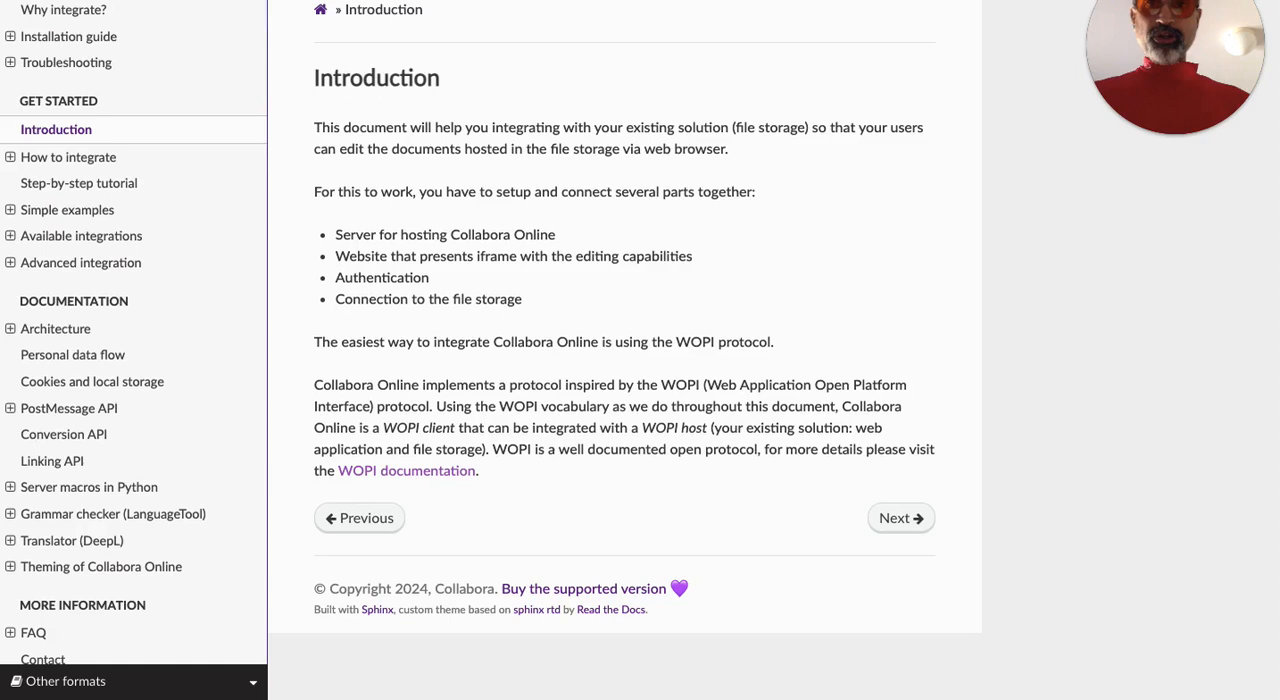
{"action": "mouse_move", "coordinate": [80, 184]}
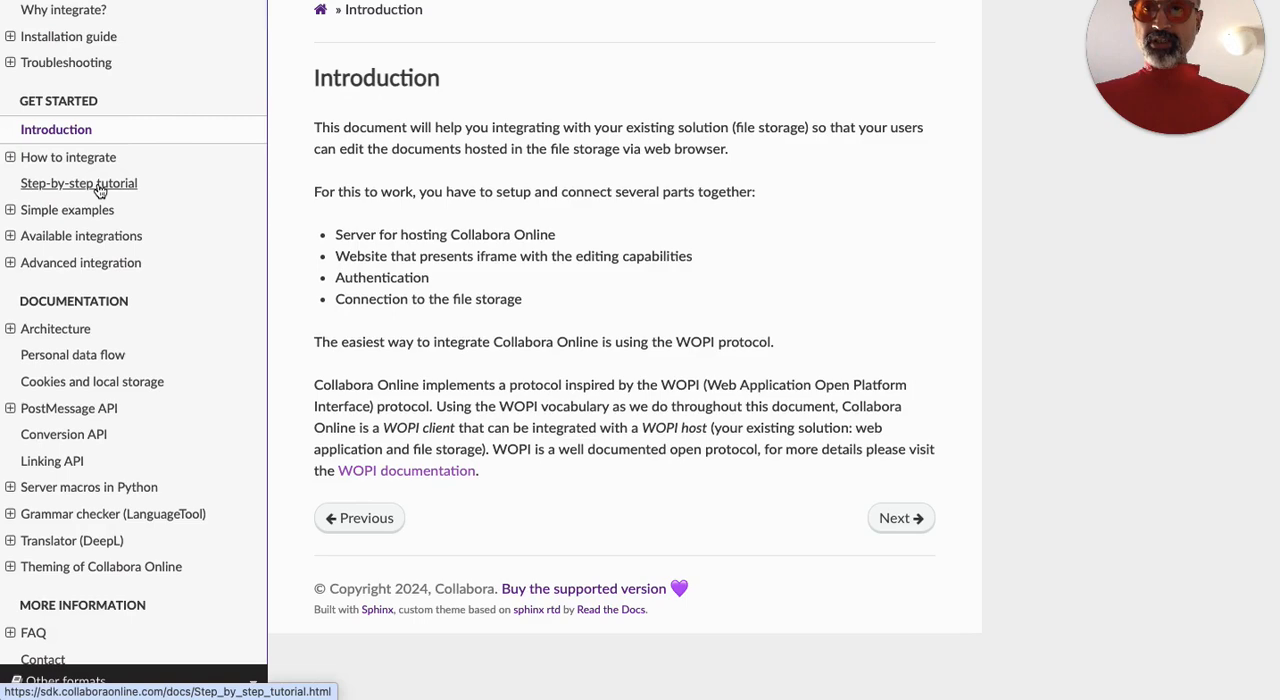
Read the step-by-step tutorial's WOPI endpoint steps in the Collabora SDK docs.
{"action": "left_click", "coordinate": [78, 184]}
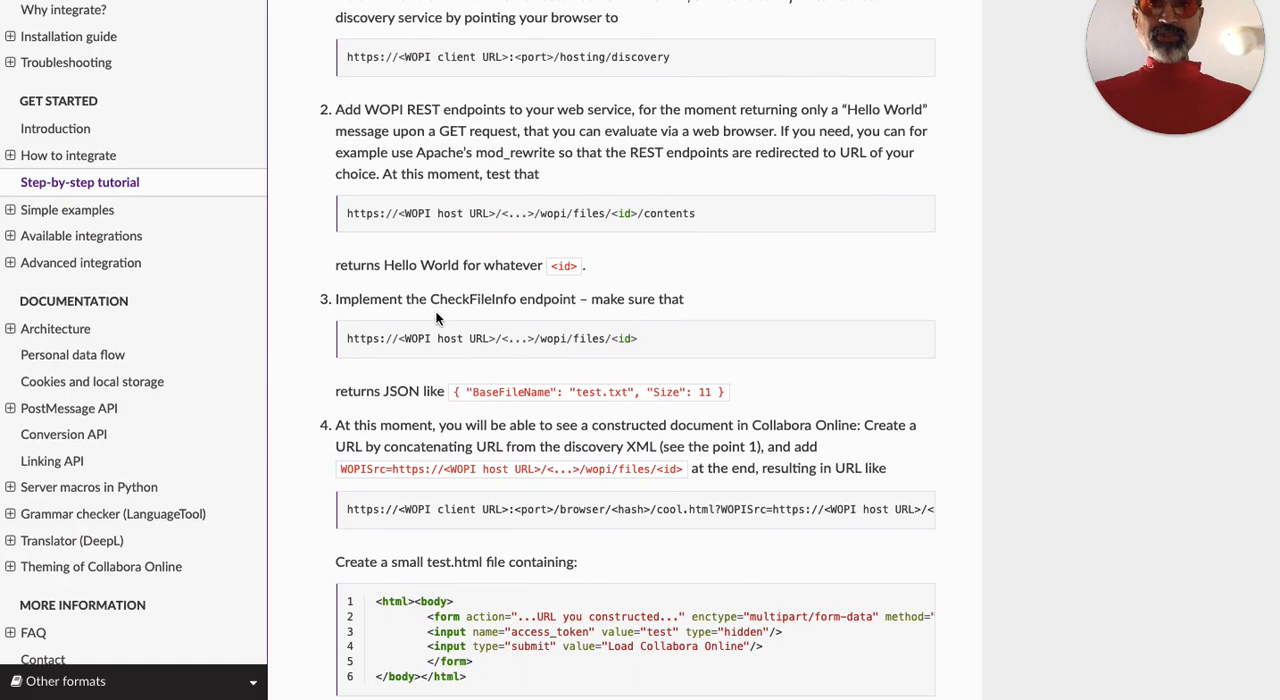
{"action": "scroll", "scroll_direction": "down", "scroll_amount": 3}
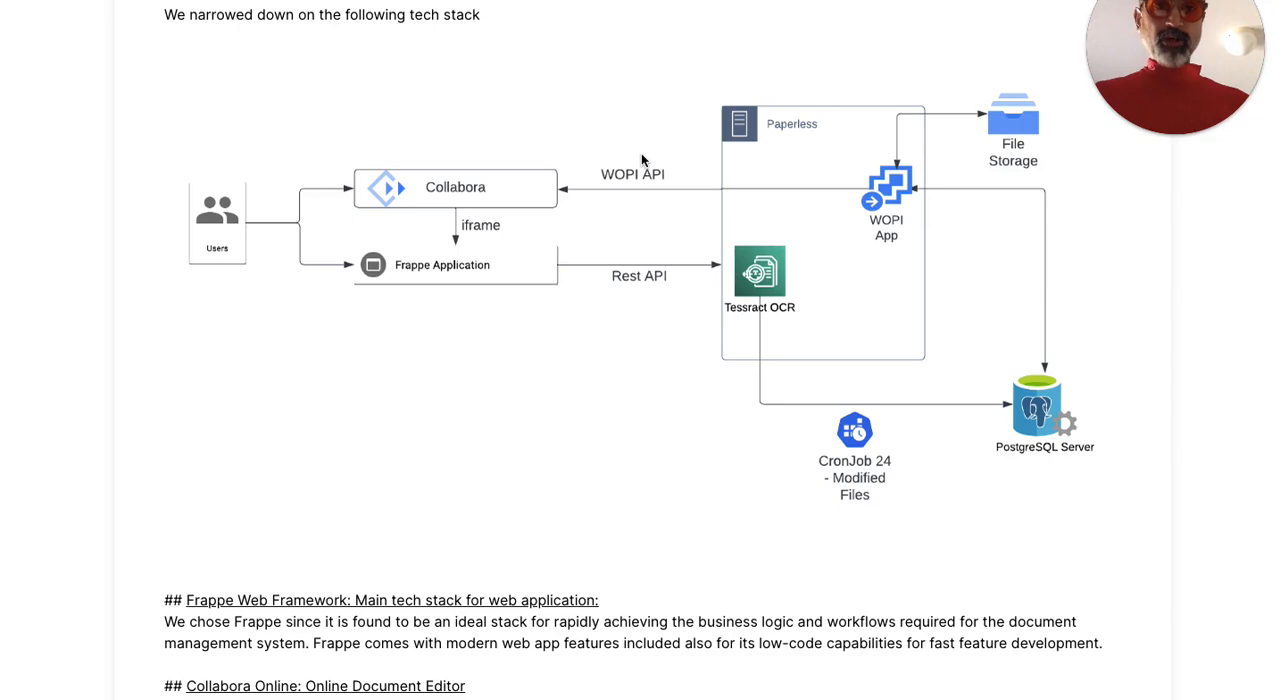
{"action": "scroll", "scroll_direction": "down", "scroll_amount": 3}
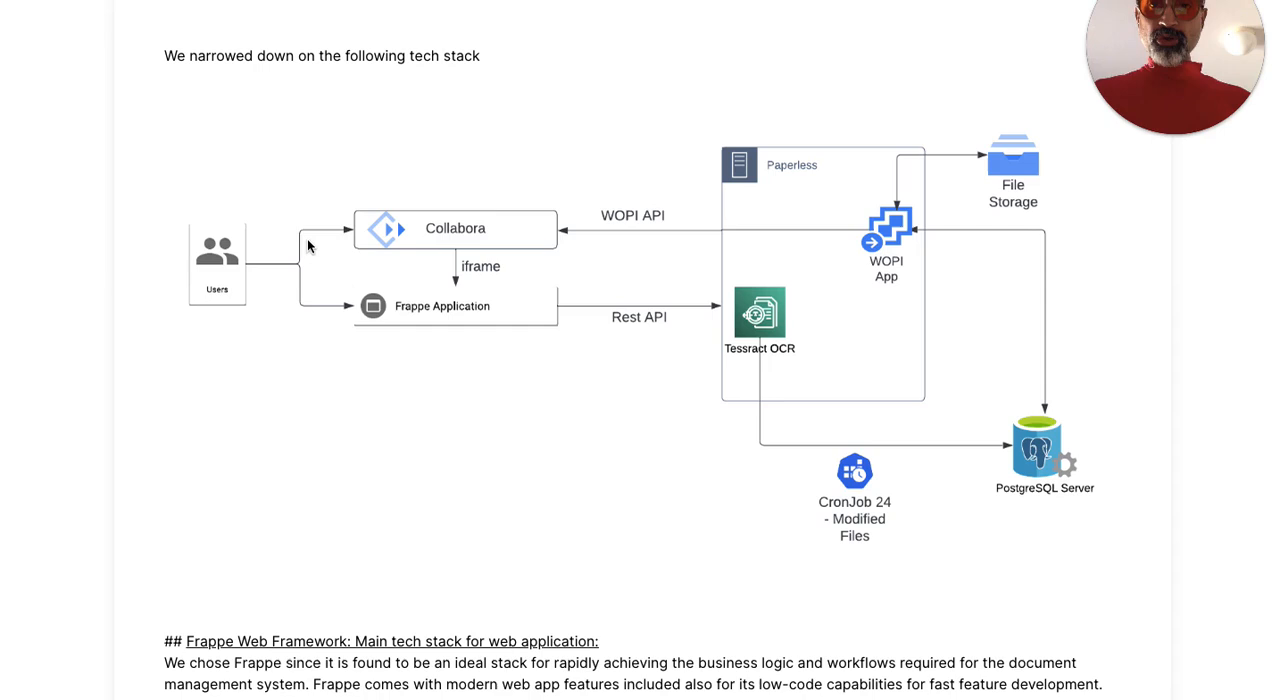
{"action": "mouse_move", "coordinate": [762, 336]}
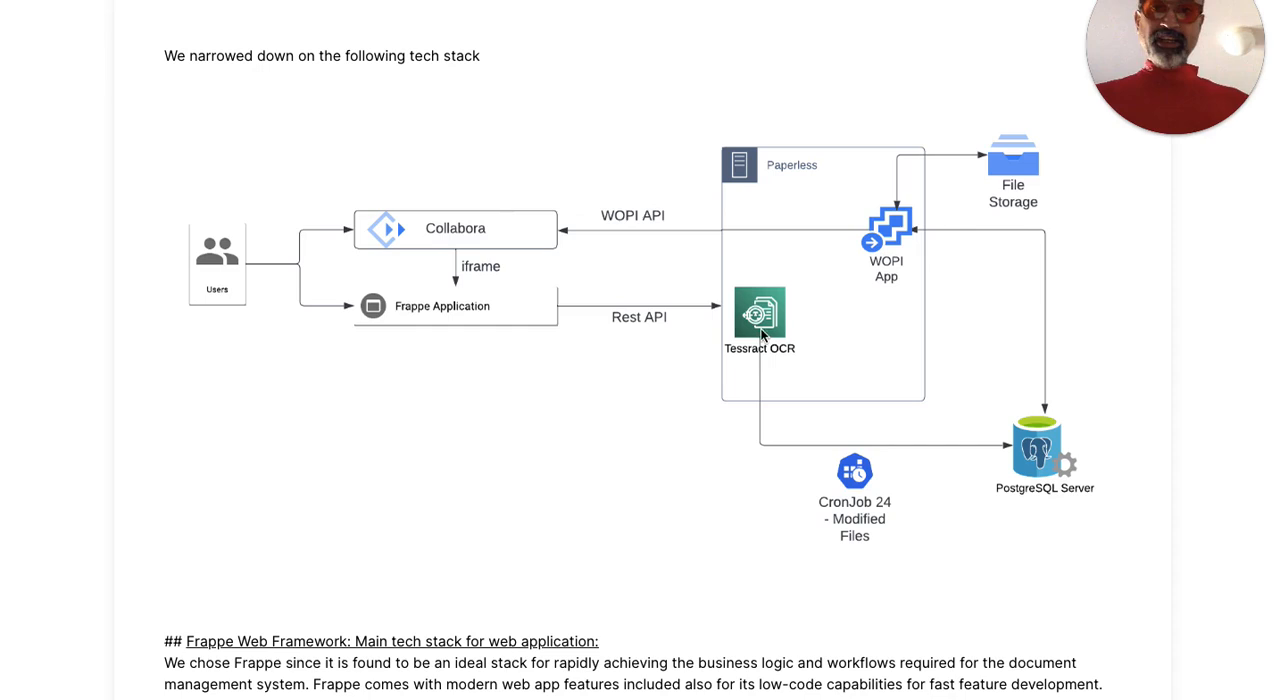
{"action": "mouse_move", "coordinate": [470, 328]}
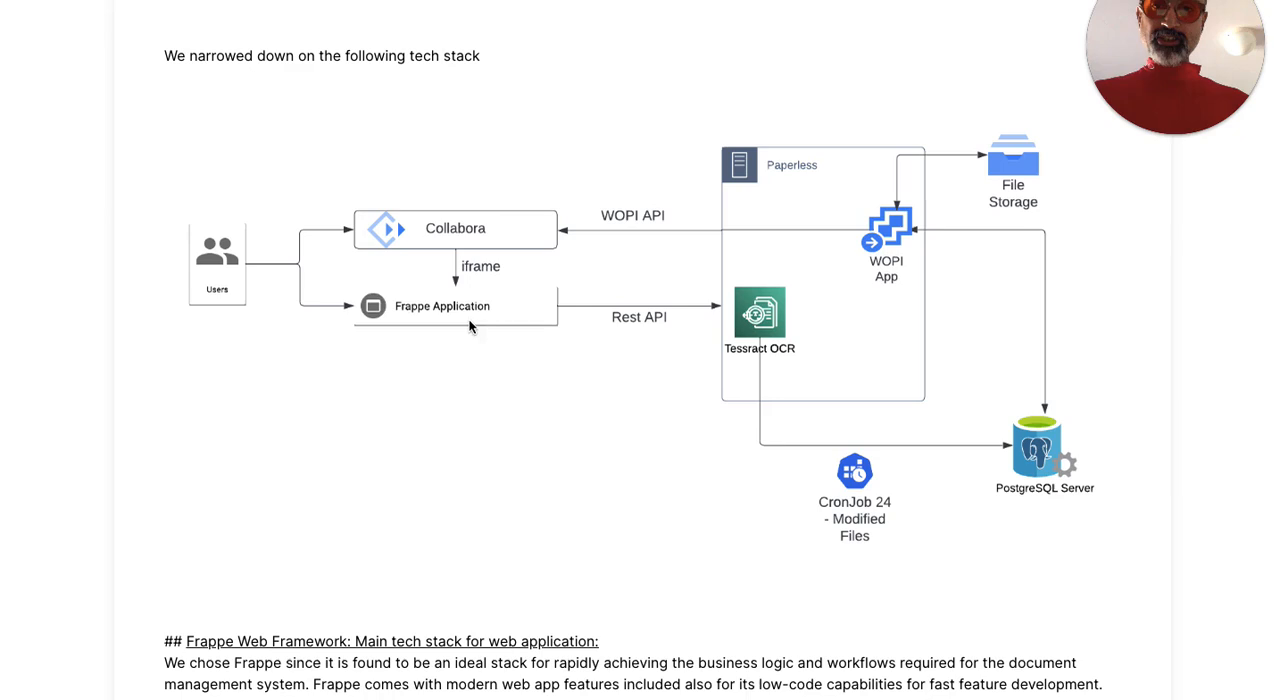
{"action": "mouse_move", "coordinate": [500, 284]}
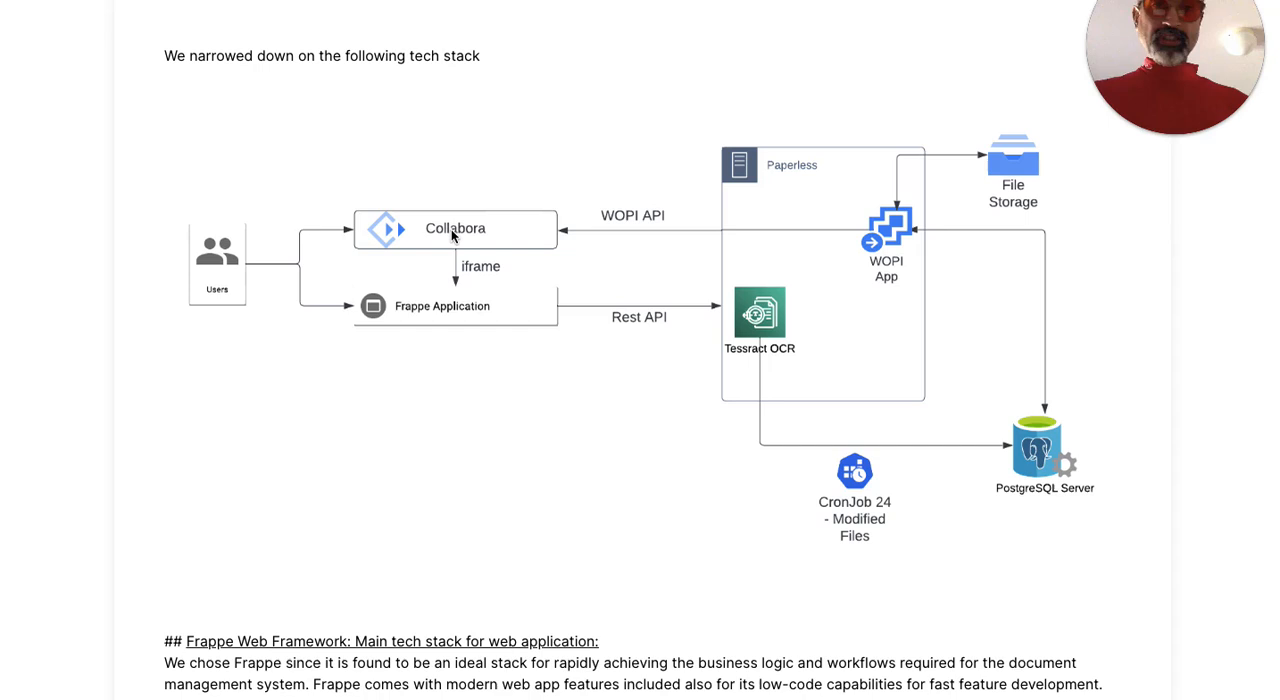
{"action": "mouse_move", "coordinate": [512, 224]}
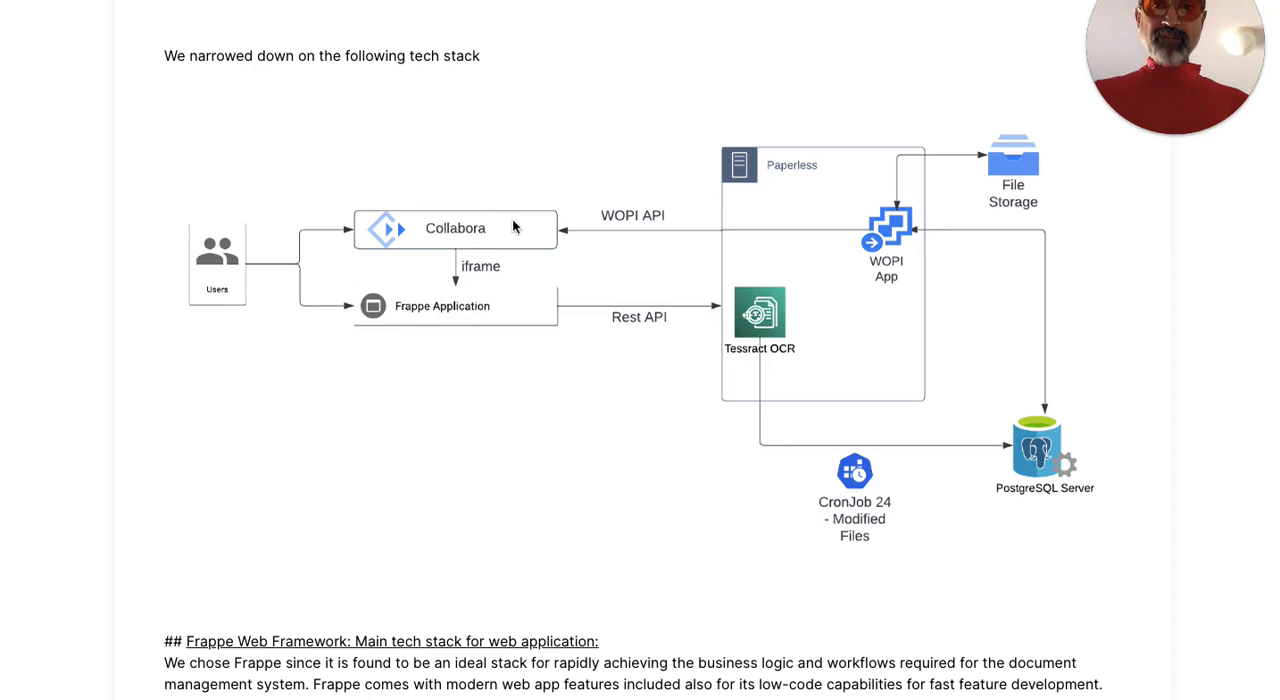
{"action": "mouse_move", "coordinate": [780, 228]}
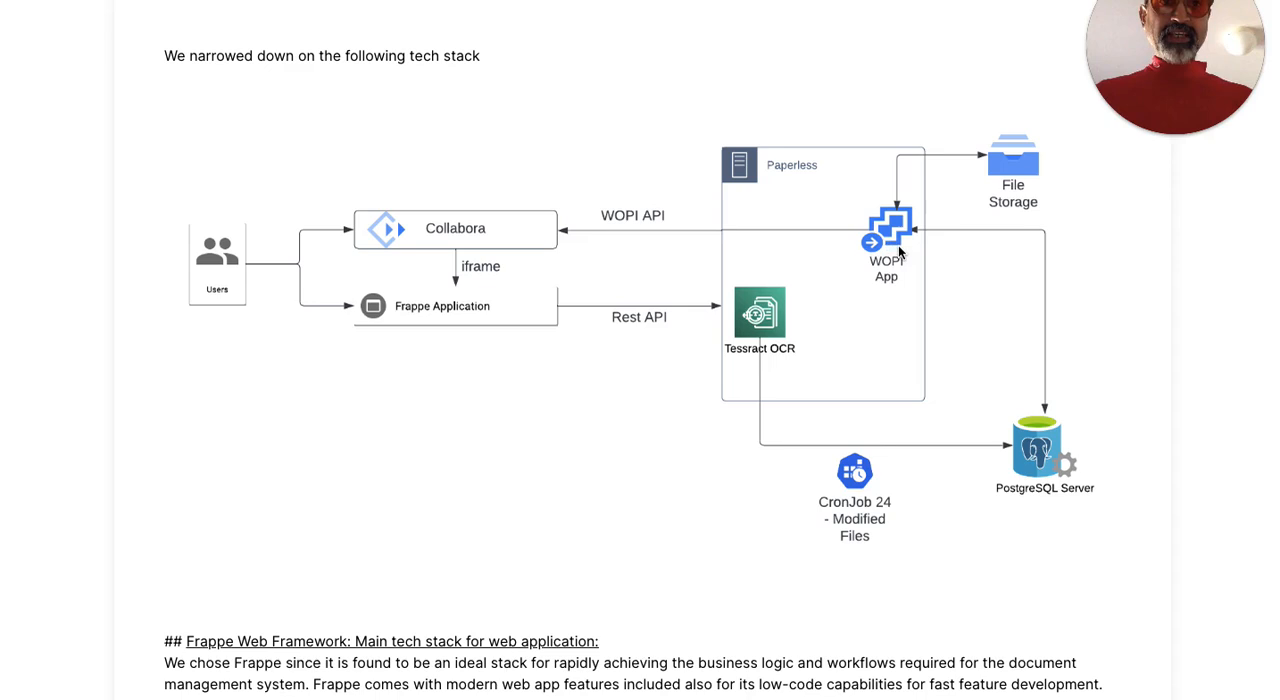
{"action": "mouse_move", "coordinate": [376, 232]}
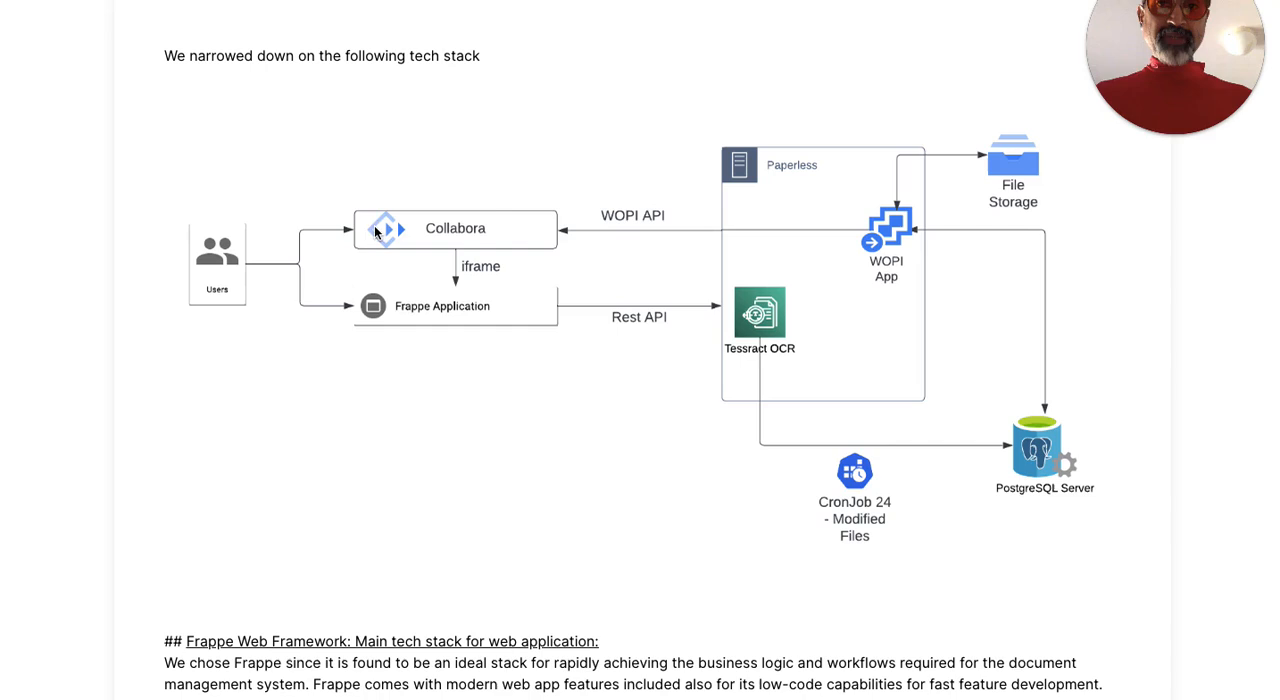
{"action": "mouse_move", "coordinate": [880, 222]}
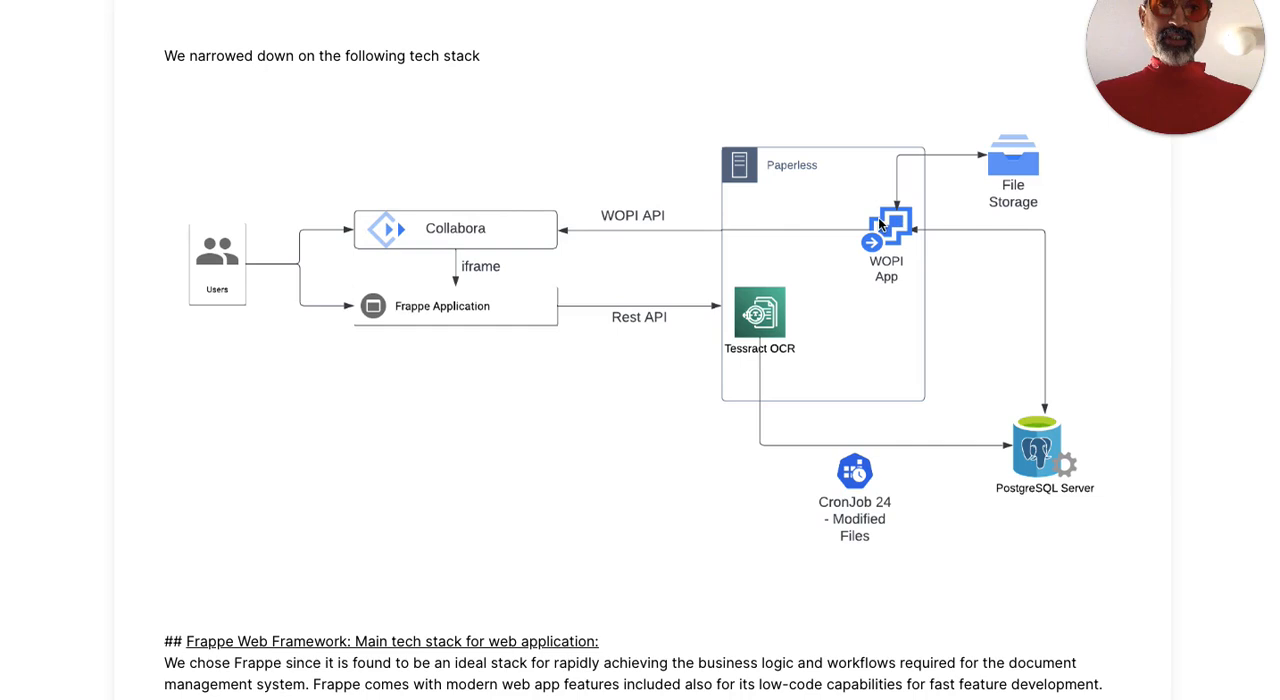
{"action": "mouse_move", "coordinate": [540, 338]}
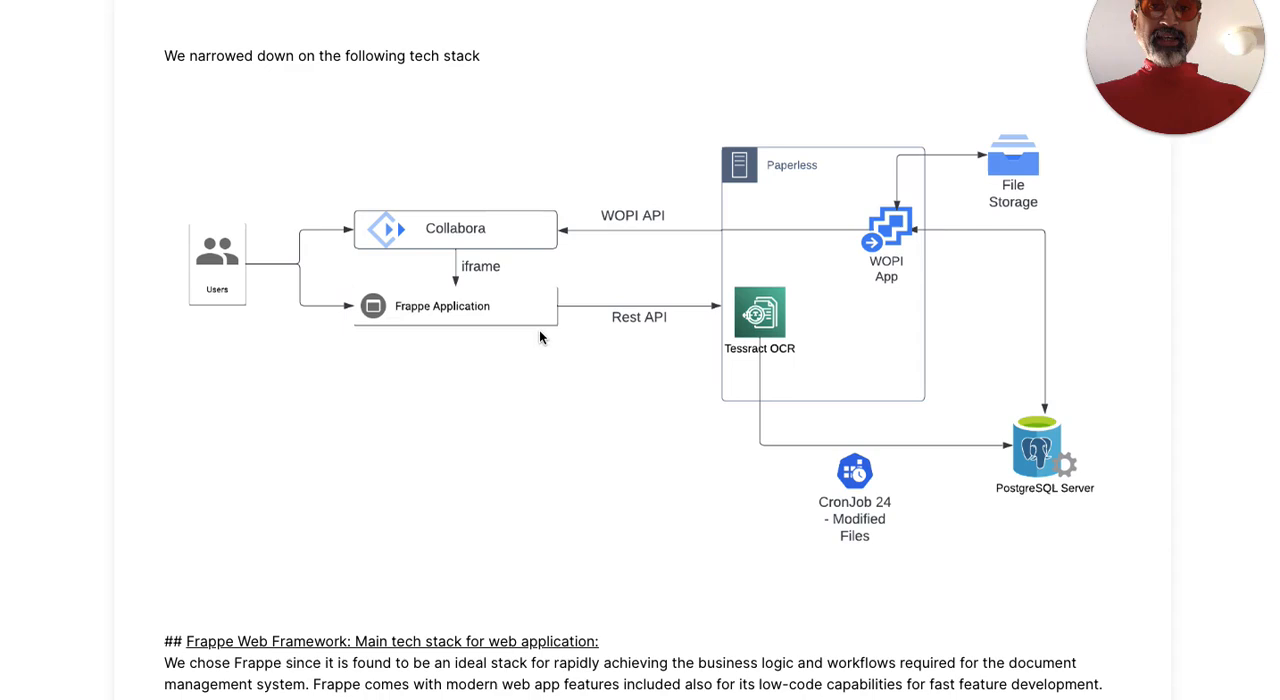
{"action": "mouse_move", "coordinate": [720, 284]}
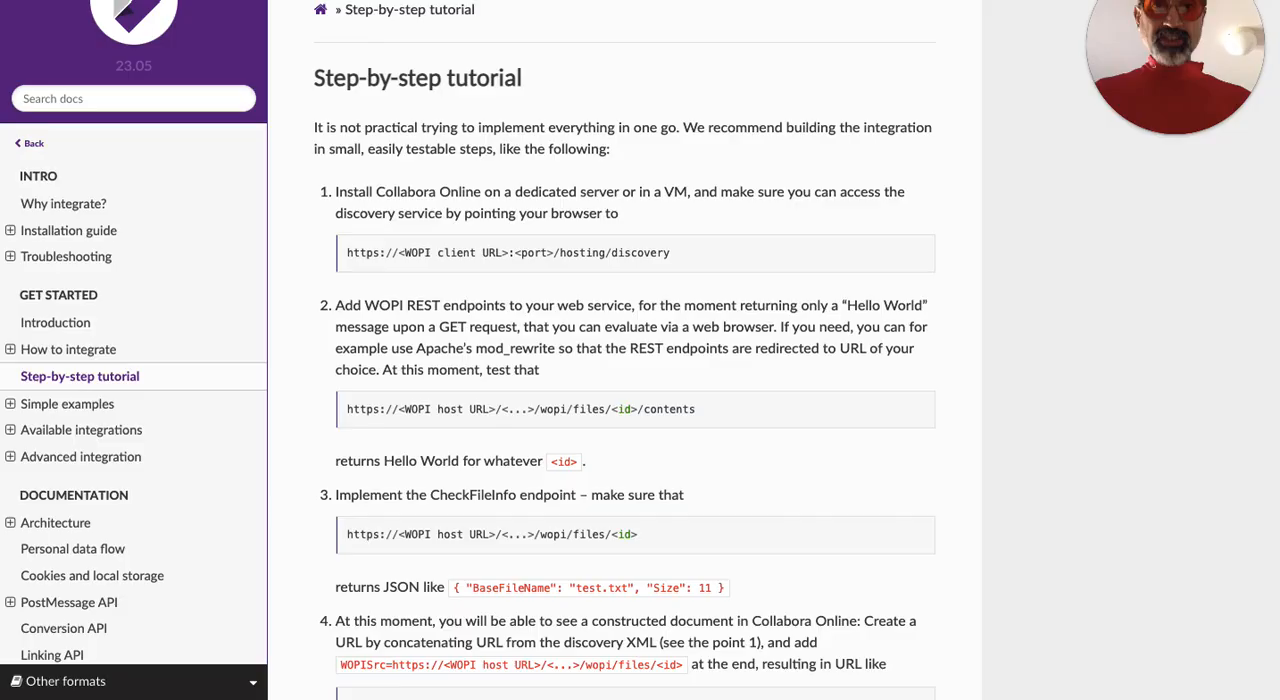
Scroll the step-by-step tutorial down to the test.html step (step 4).
{"action": "scroll", "scroll_direction": "down", "scroll_amount": 3}
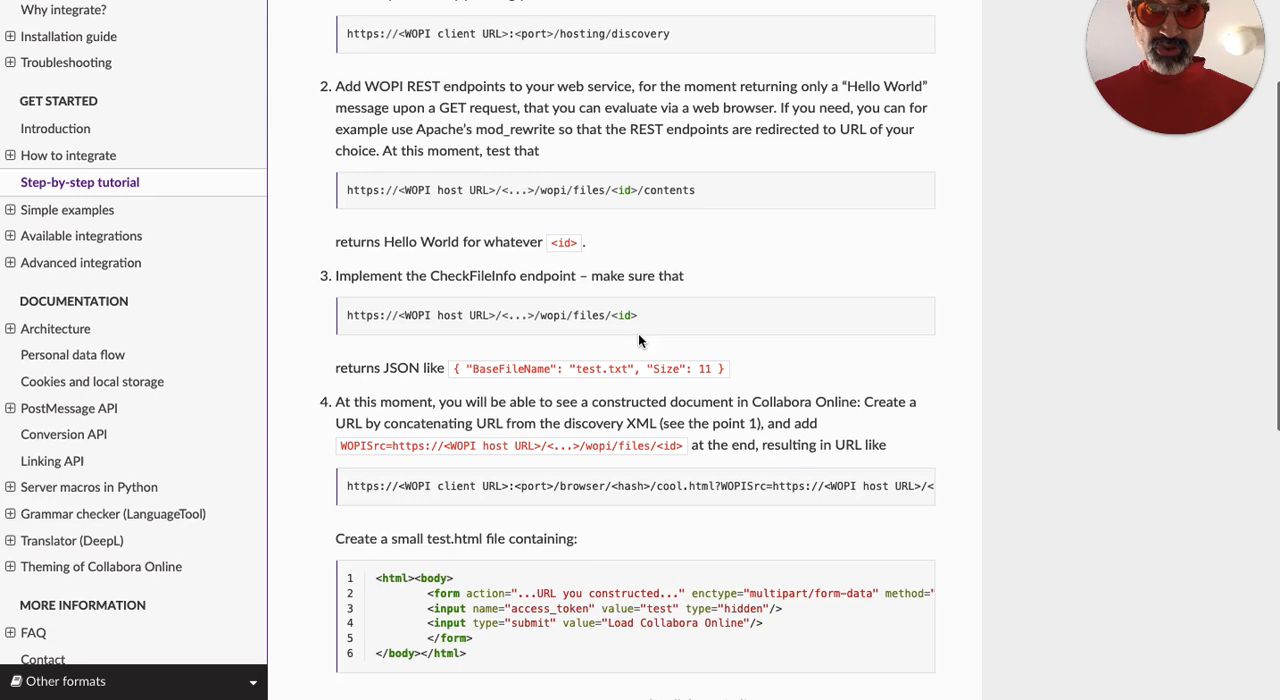
{"action": "scroll", "scroll_direction": "down", "scroll_amount": 3}
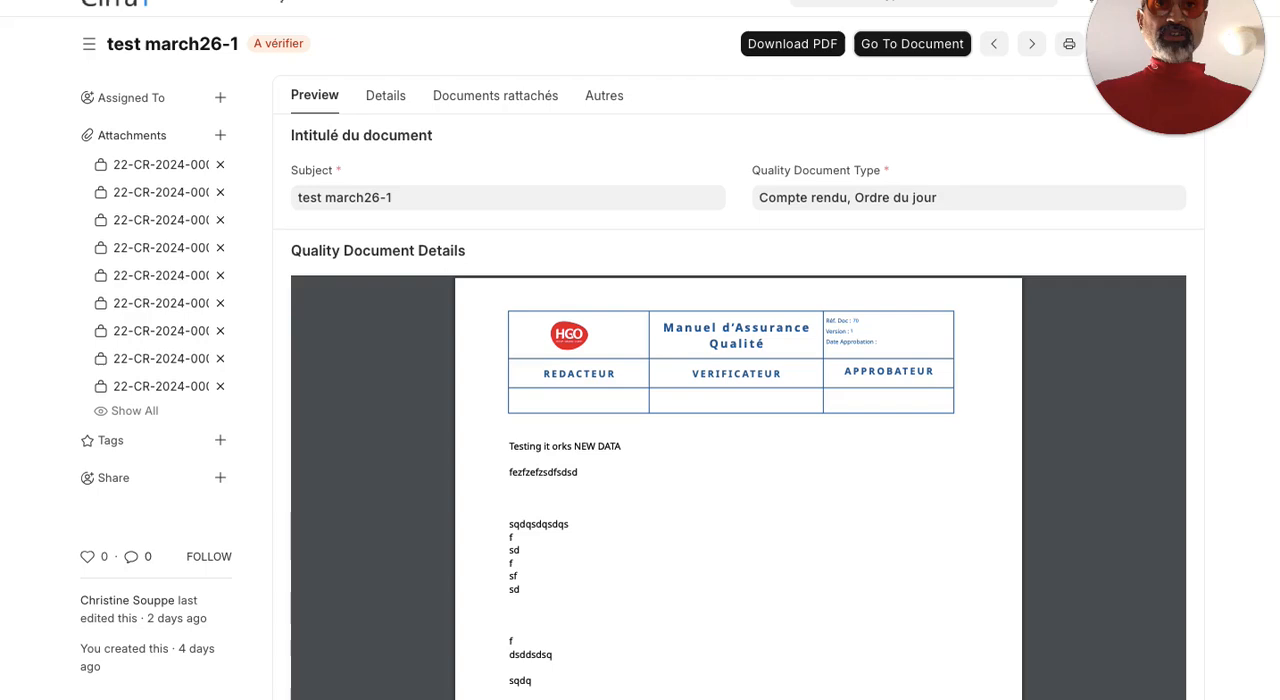
{"action": "mouse_move", "coordinate": [612, 52]}
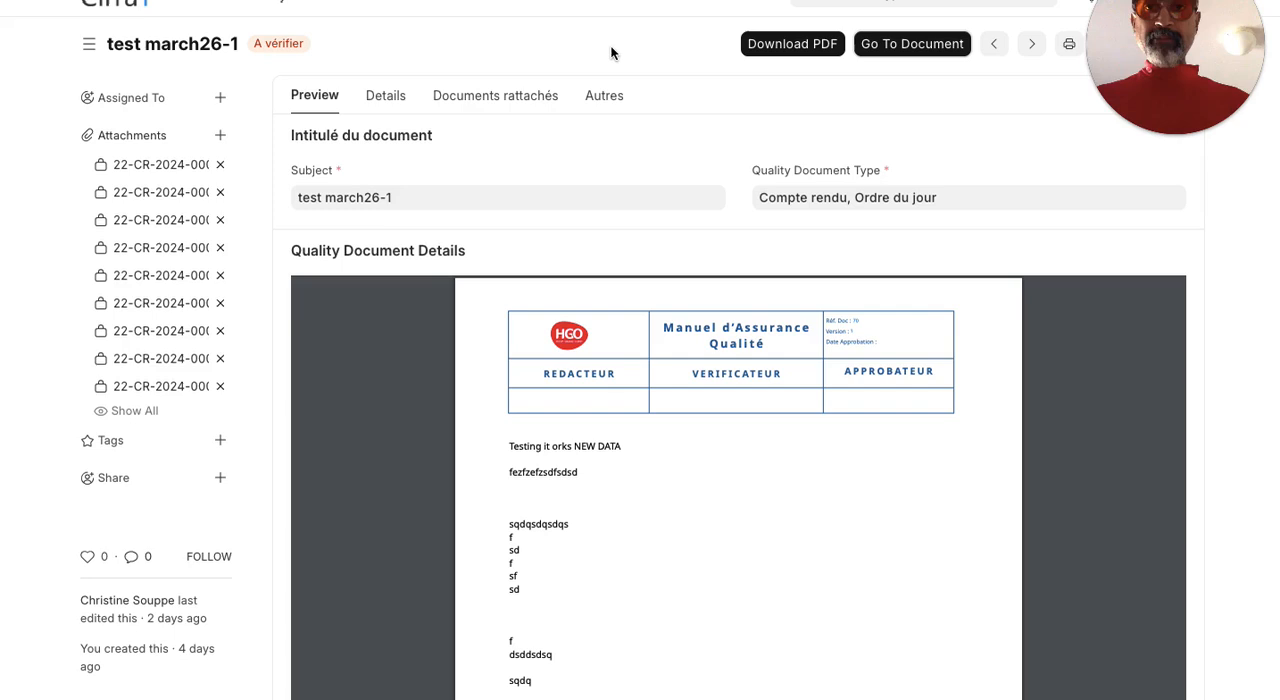
{"action": "mouse_move", "coordinate": [892, 66]}
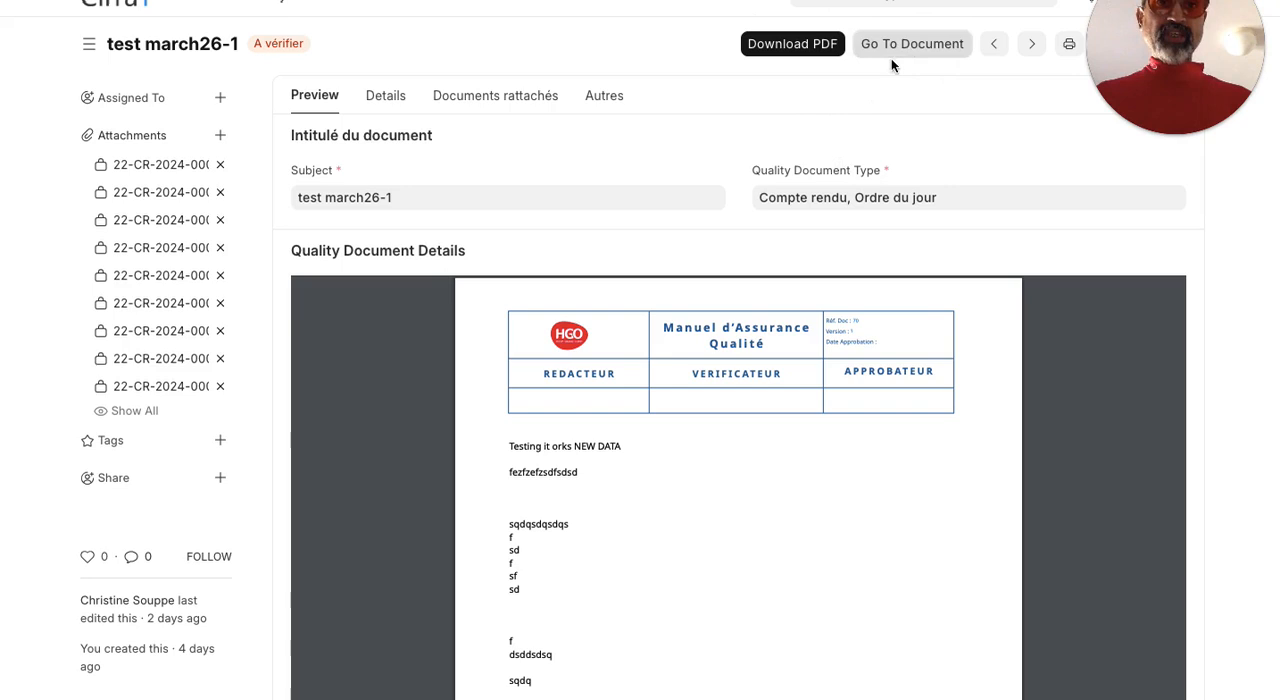
Edit the quality document via Go To Document, adding a phrase about new content saved with the wopi protocol.
{"action": "left_click", "coordinate": [912, 44]}
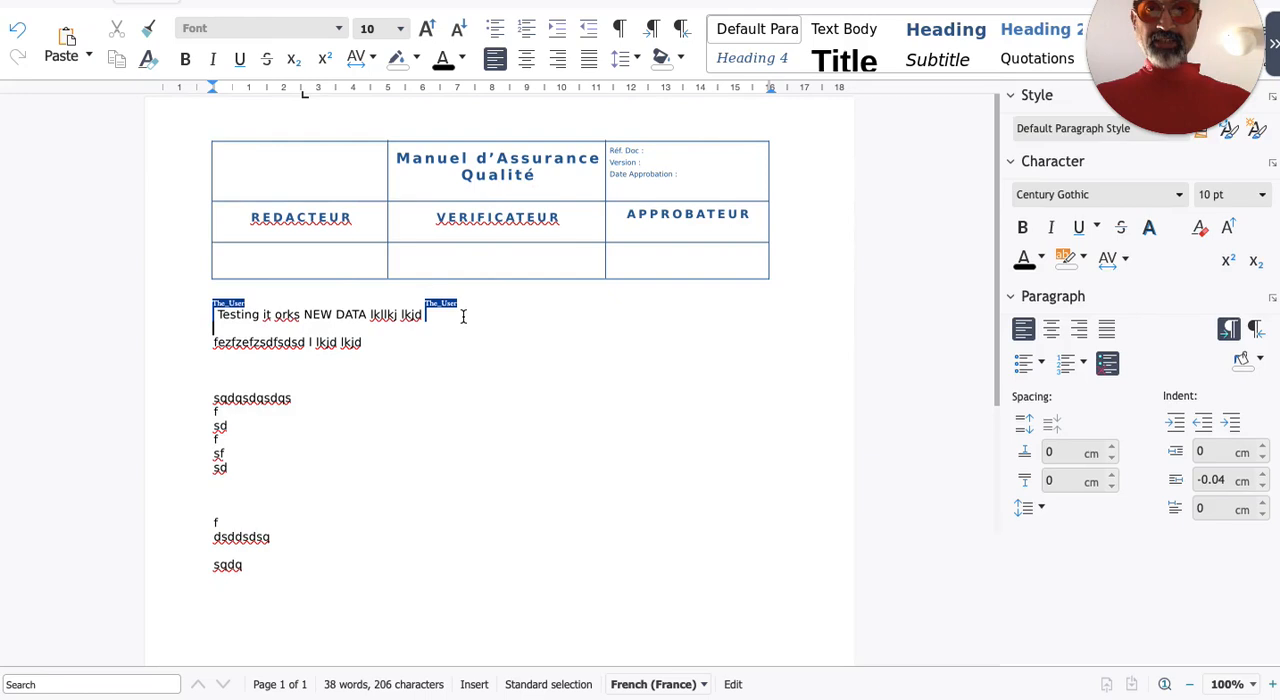
{"action": "type", "text": "ading new content nd saving it using"}
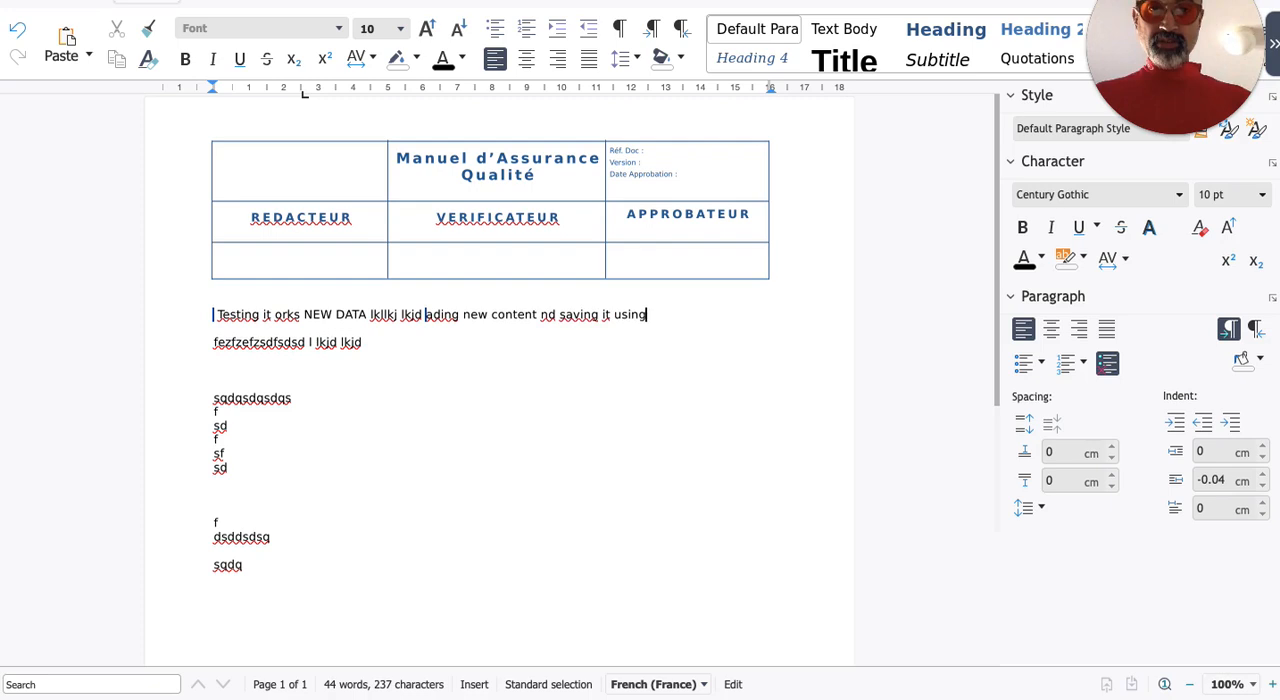
{"action": "type", "text": "wopi protocol"}
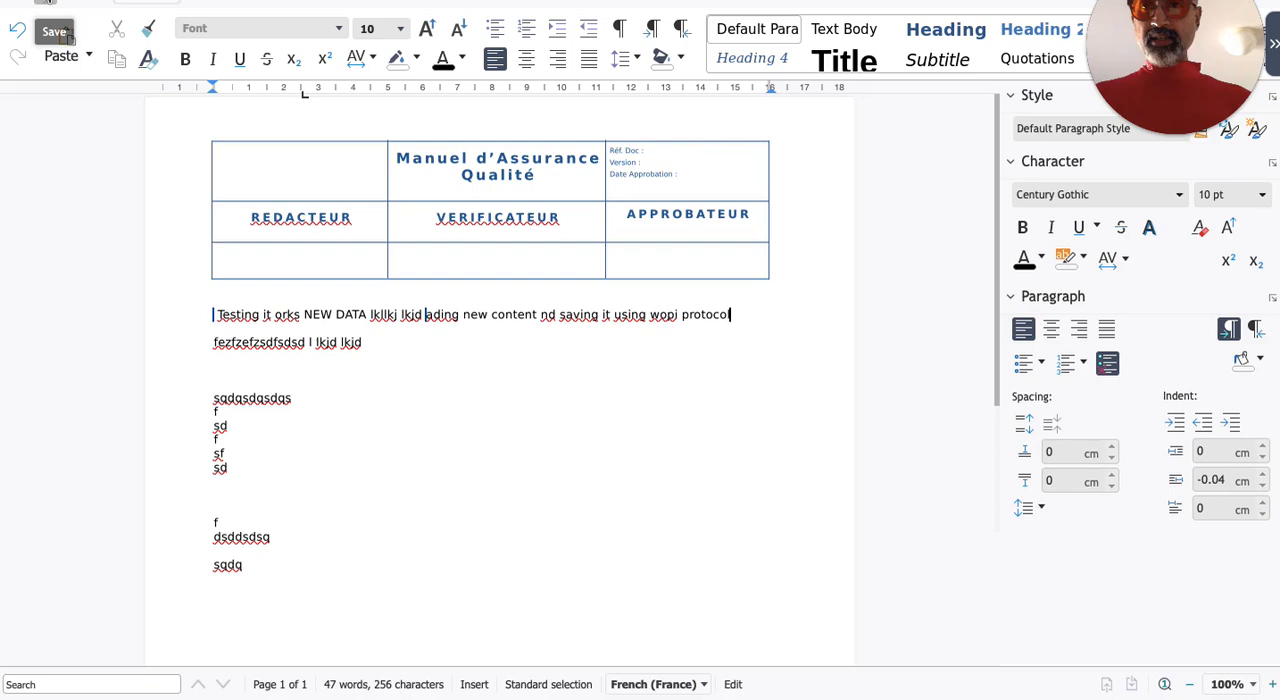